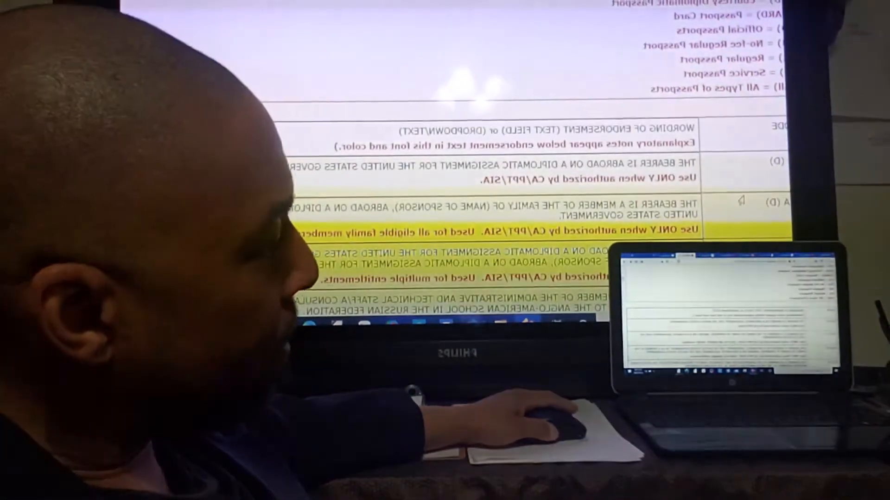
{"action": "scroll", "scroll_direction": "down", "scroll_amount": 3}
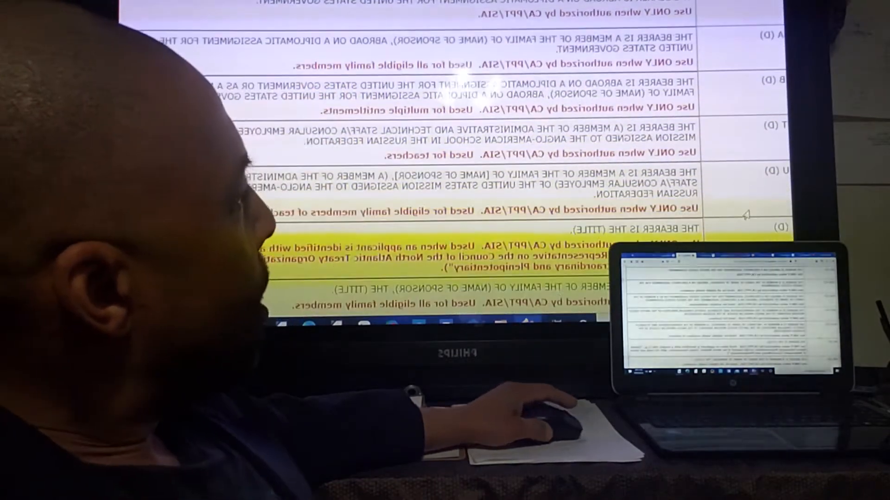